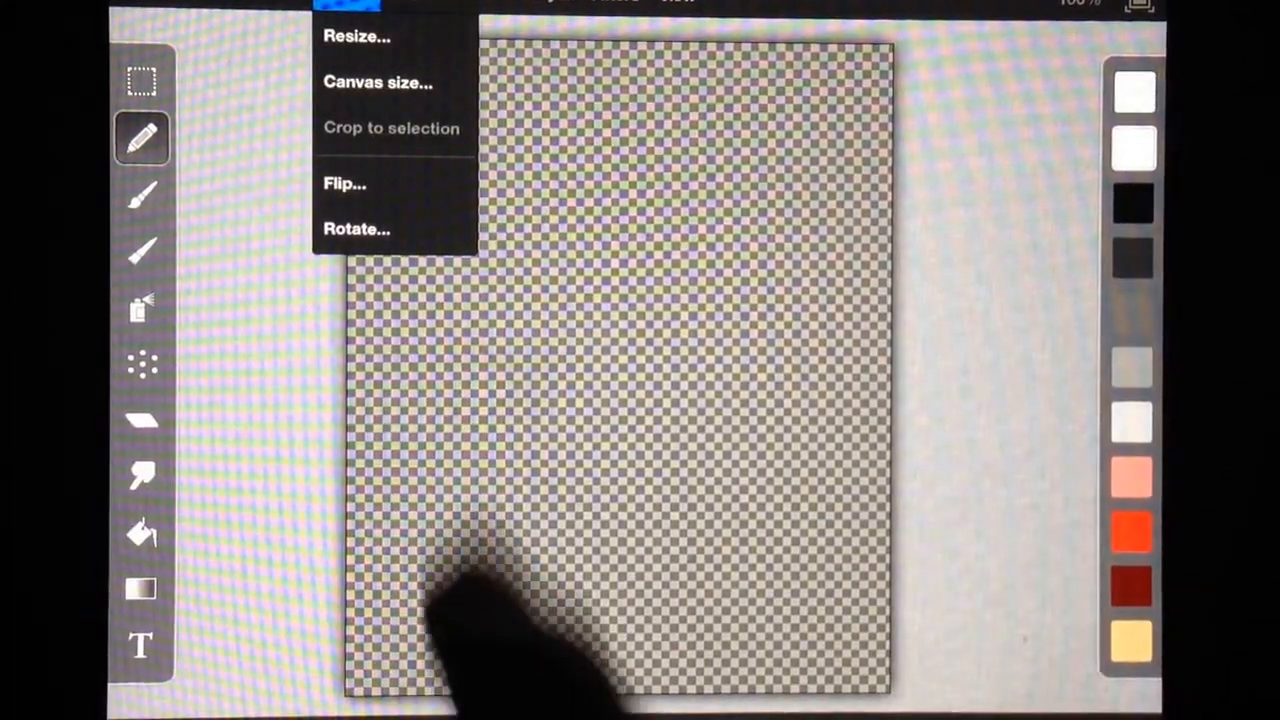
# - Import the Fung Pray mushroom monster image from the Photos monster album as a new layer
pyautogui.click(376, 80)
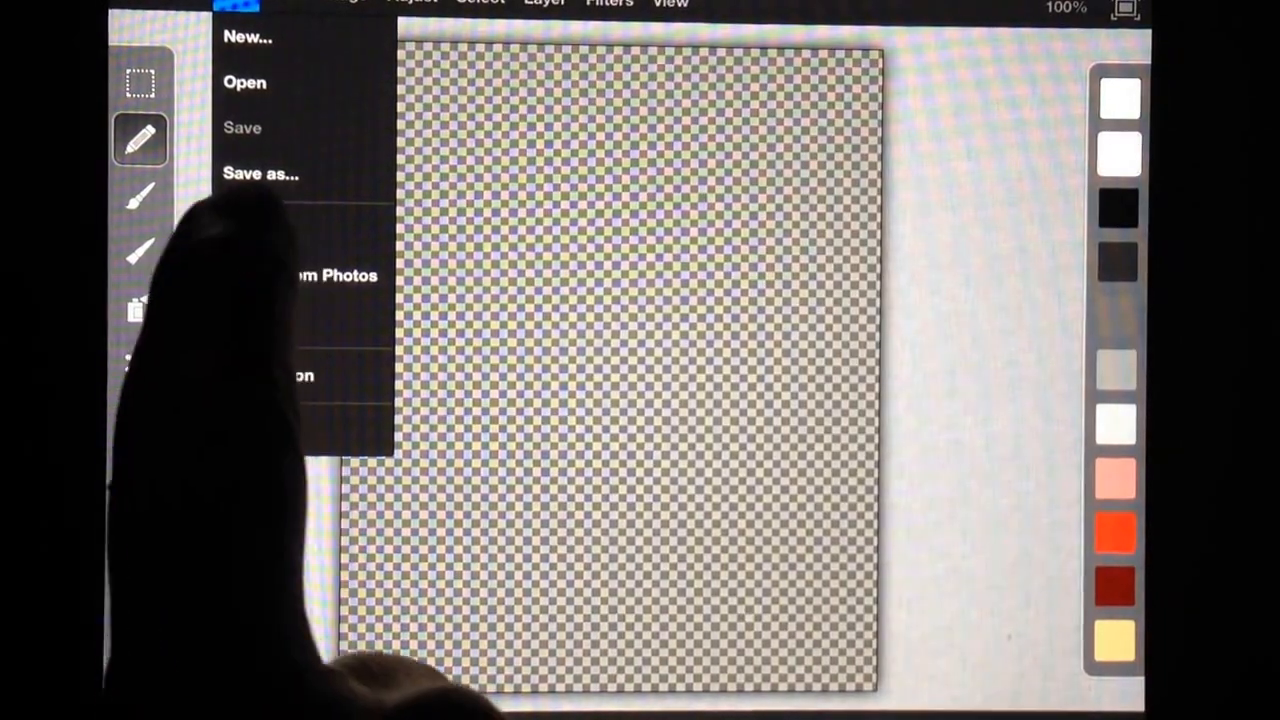
pyautogui.click(252, 226)
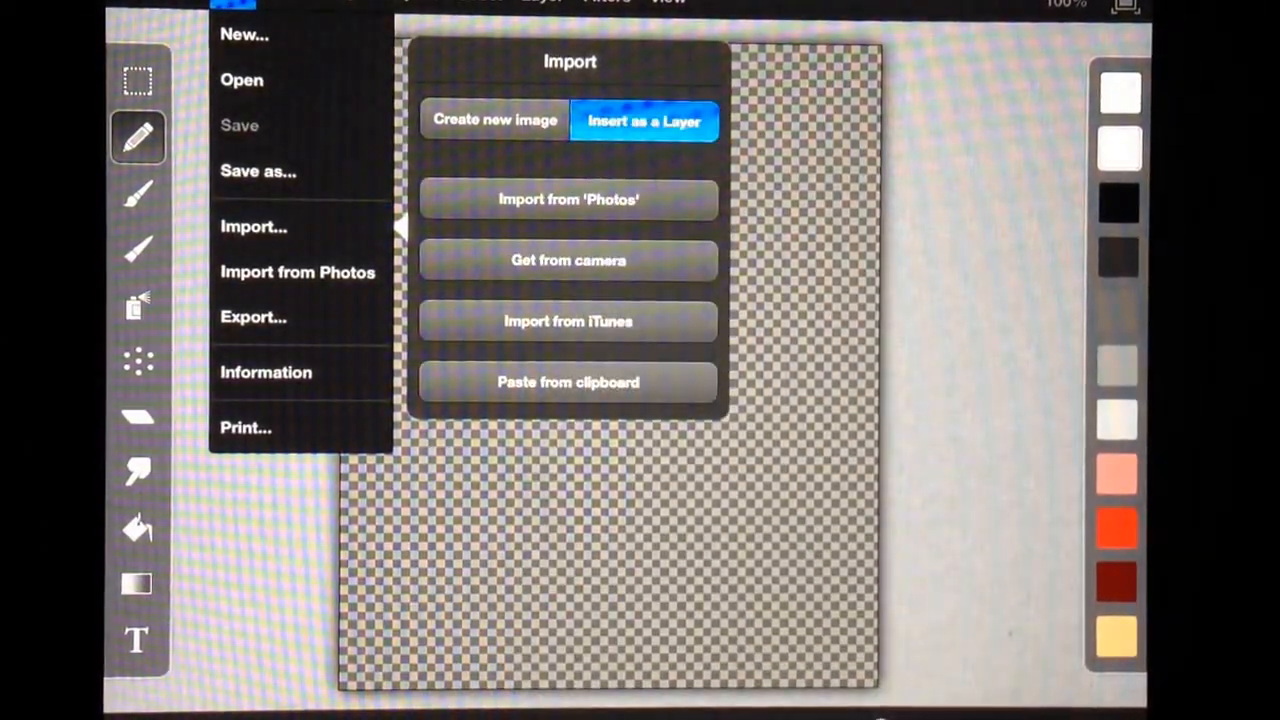
pyautogui.click(568, 200)
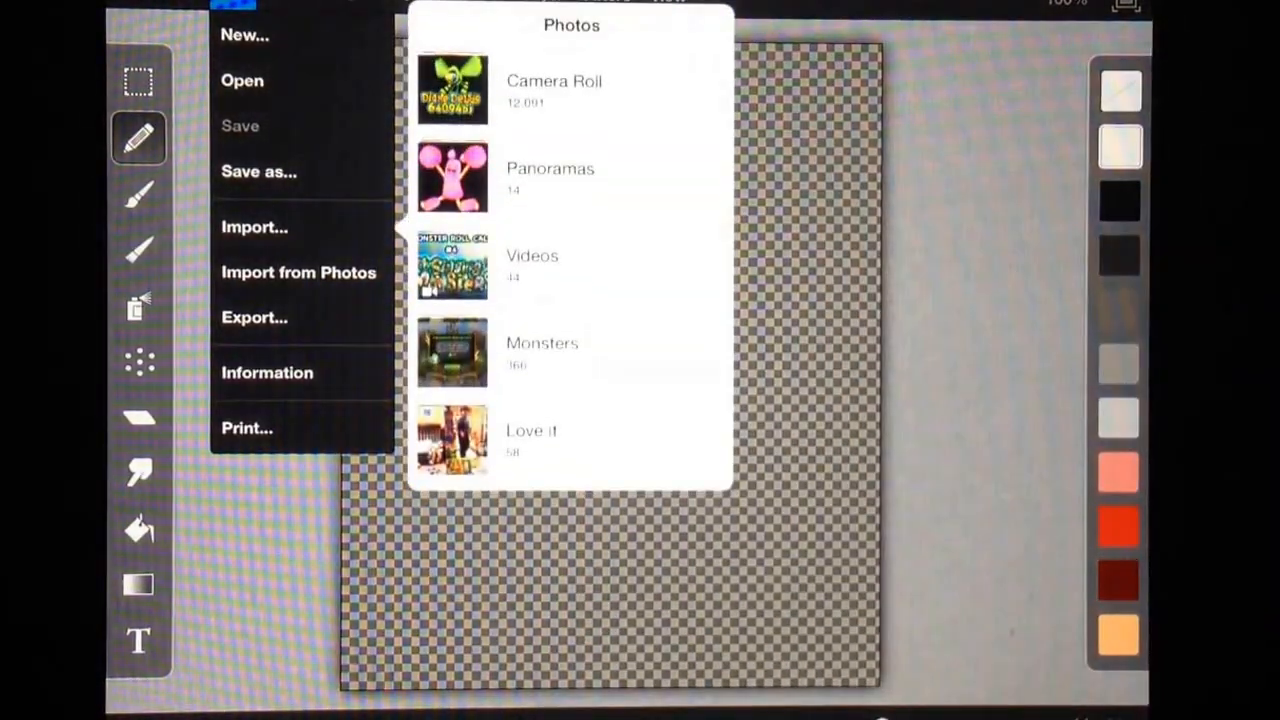
pyautogui.scroll(-3)
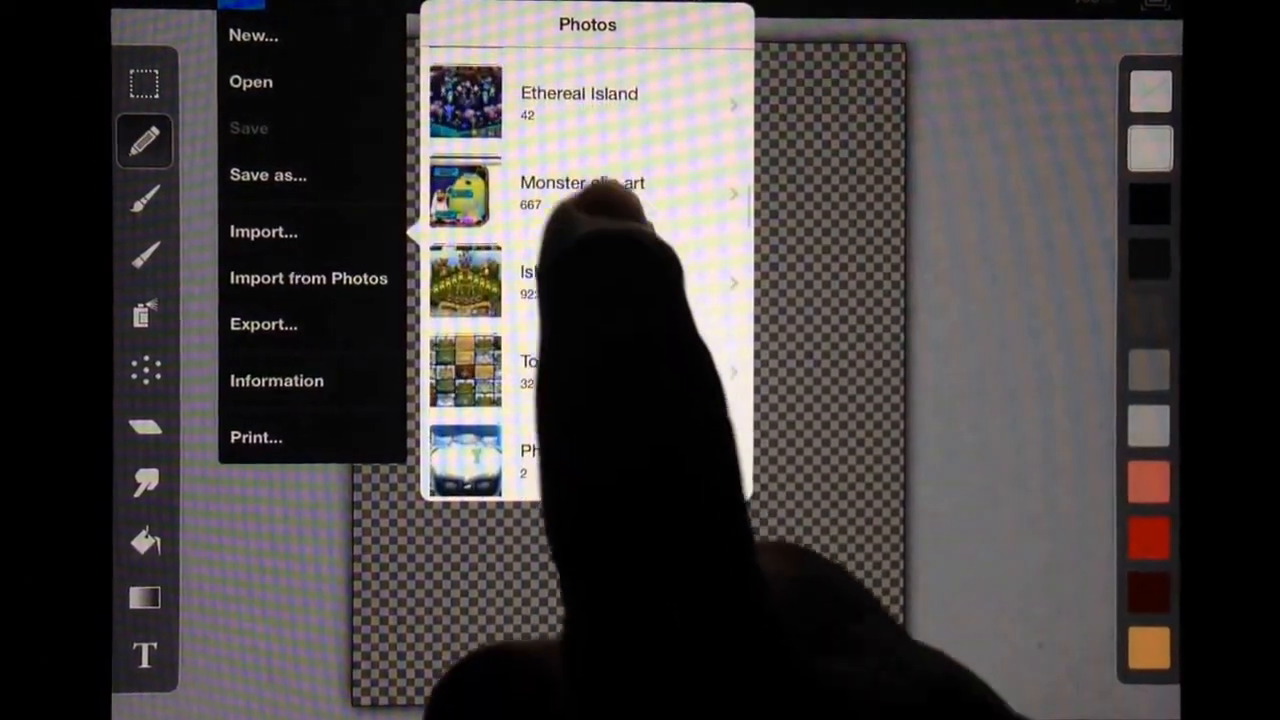
pyautogui.click(580, 190)
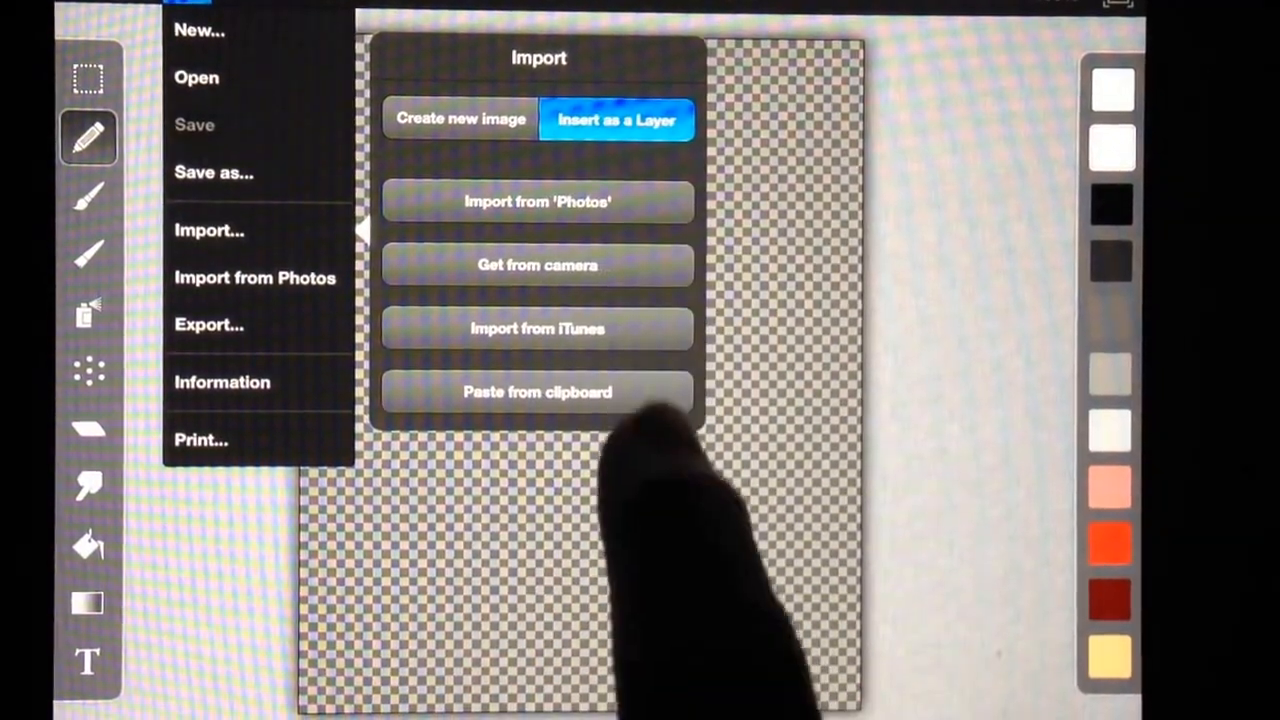
pyautogui.click(538, 200)
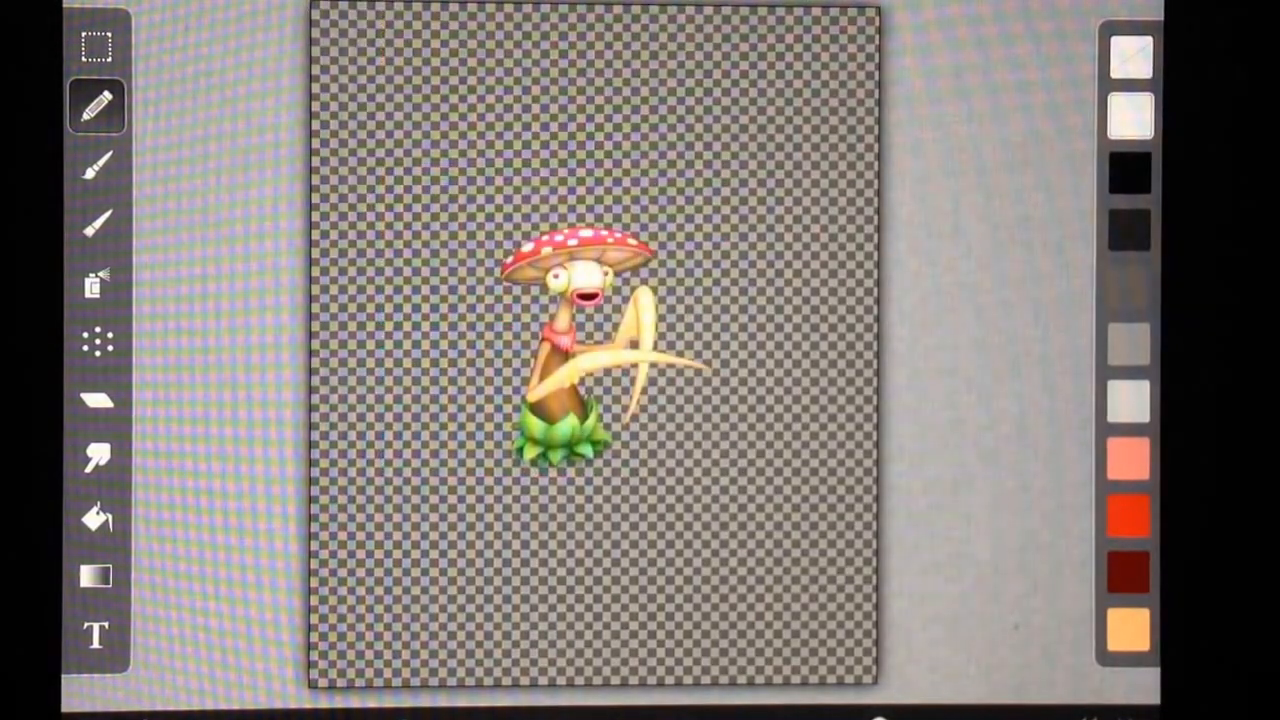
# - Scale the monster layer up via Transform so it fills most of the canvas
pyautogui.click(250, 8)
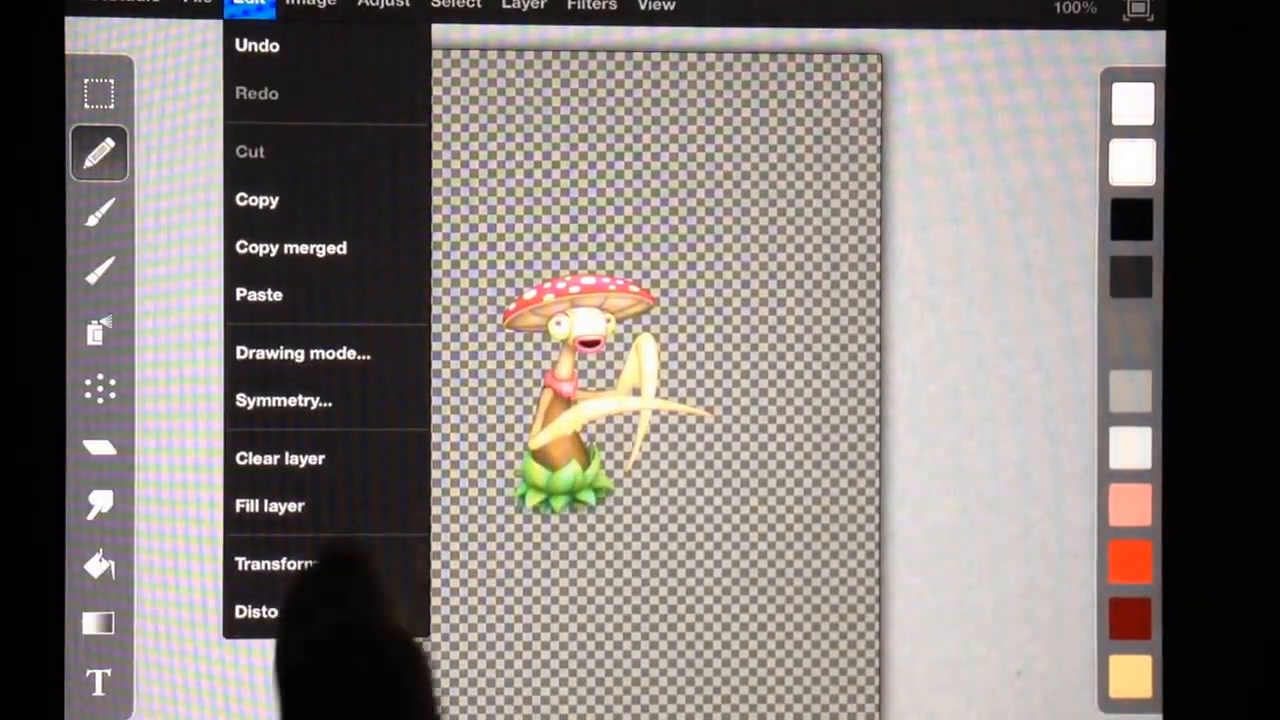
pyautogui.click(290, 564)
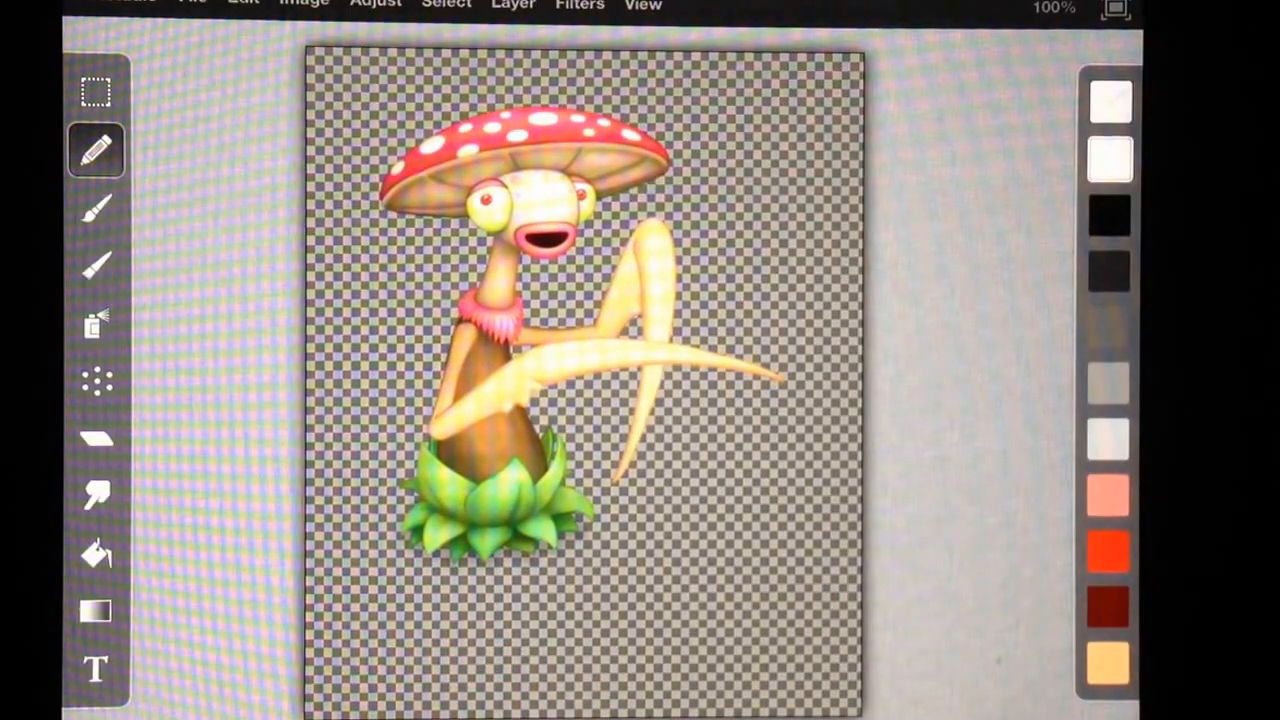
pyautogui.click(194, 6)
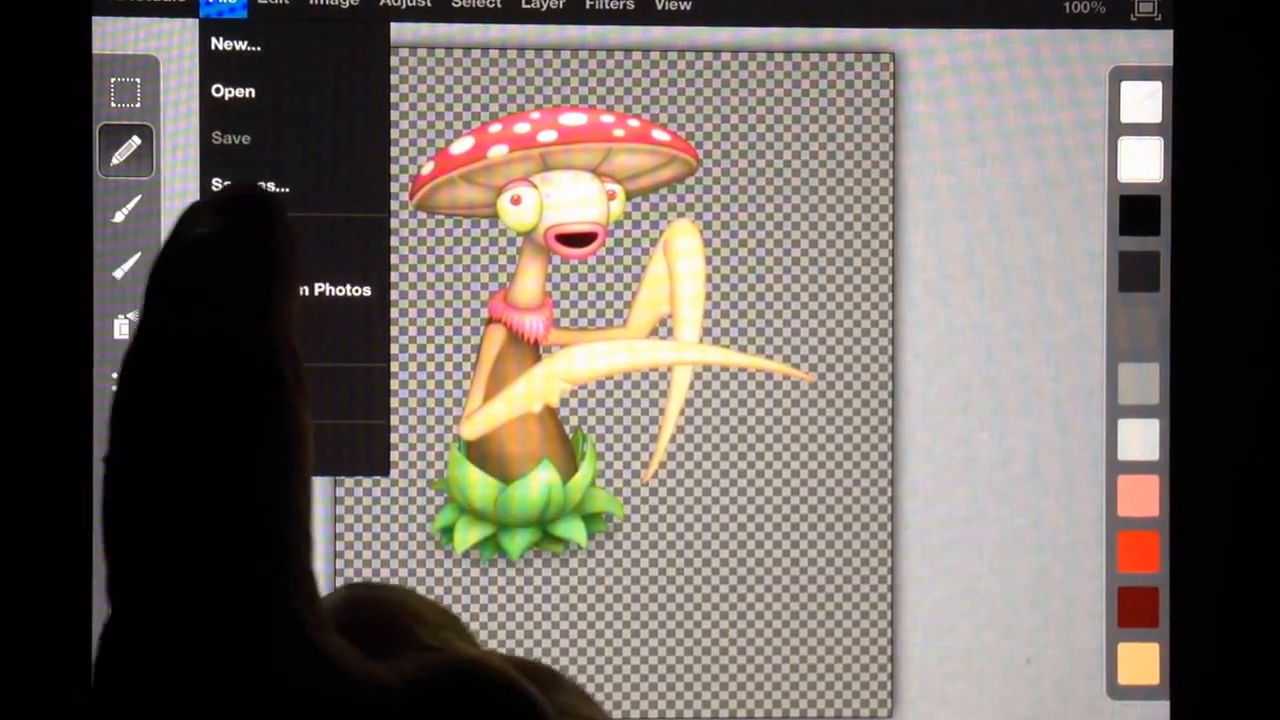
# - Import the FungPrayLover text graphic from Photos as a layer behind the monster's arm
pyautogui.click(220, 240)
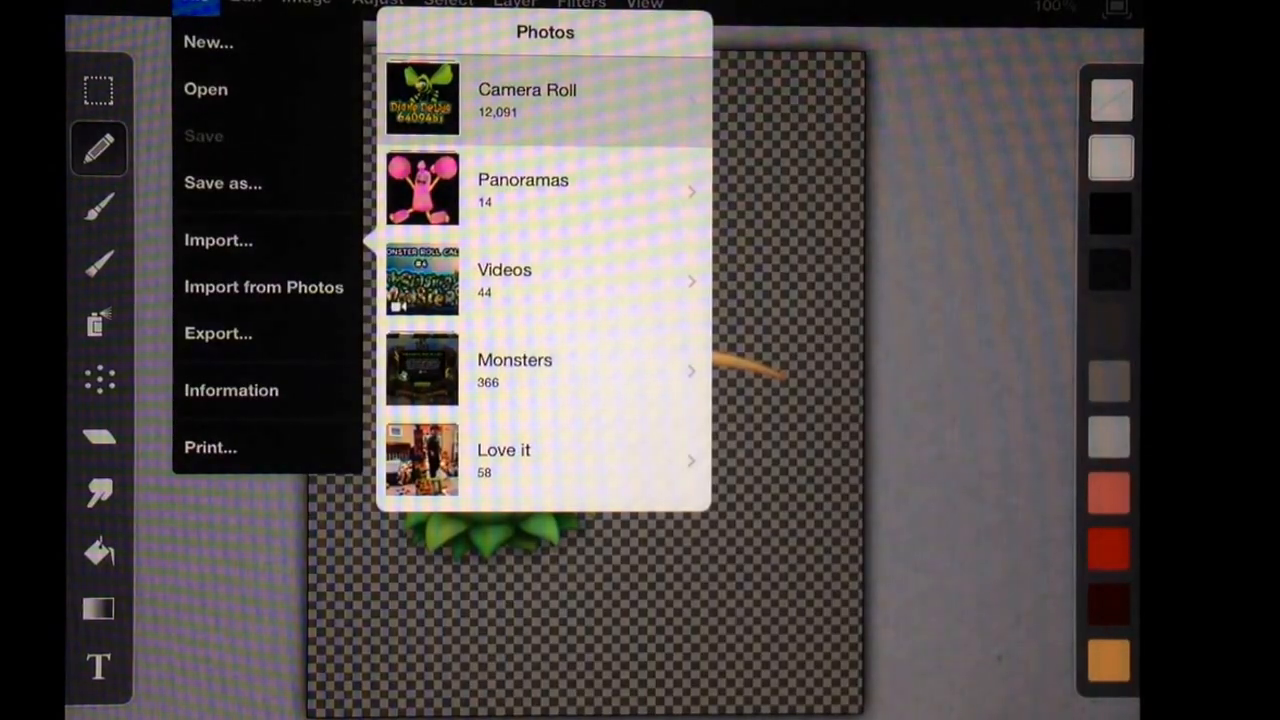
pyautogui.click(524, 90)
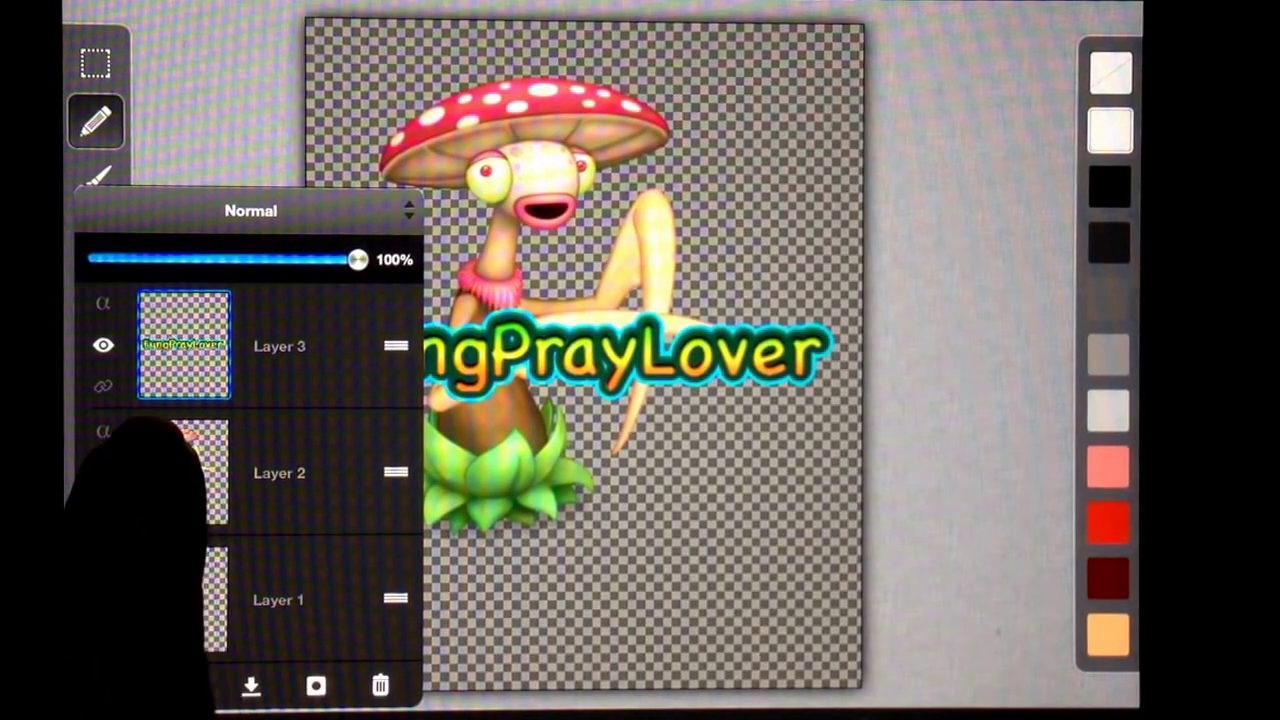
pyautogui.click(184, 472)
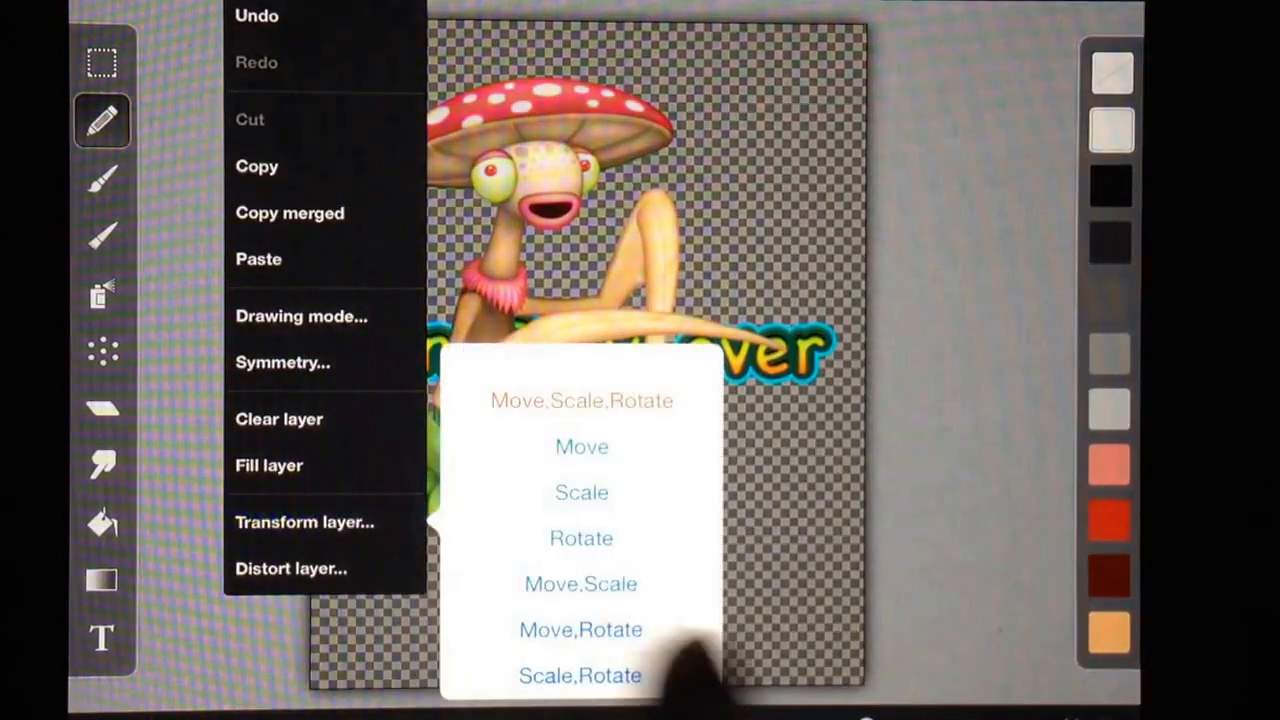
# - Choose Move,Scale,Rotate so the text layer gets a free-move bounding box
pyautogui.click(580, 400)
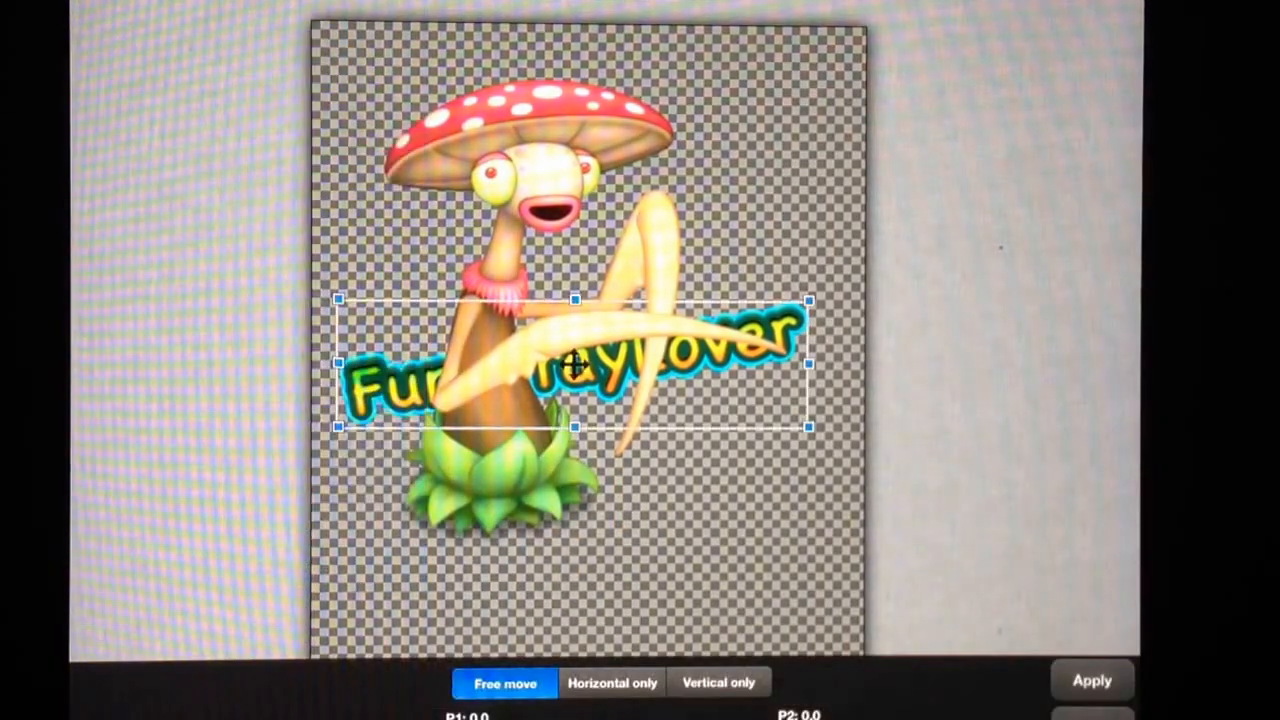
# - Rotate and scale the FungPrayLover sign diagonally upward behind the arm and apply
pyautogui.click(612, 682)
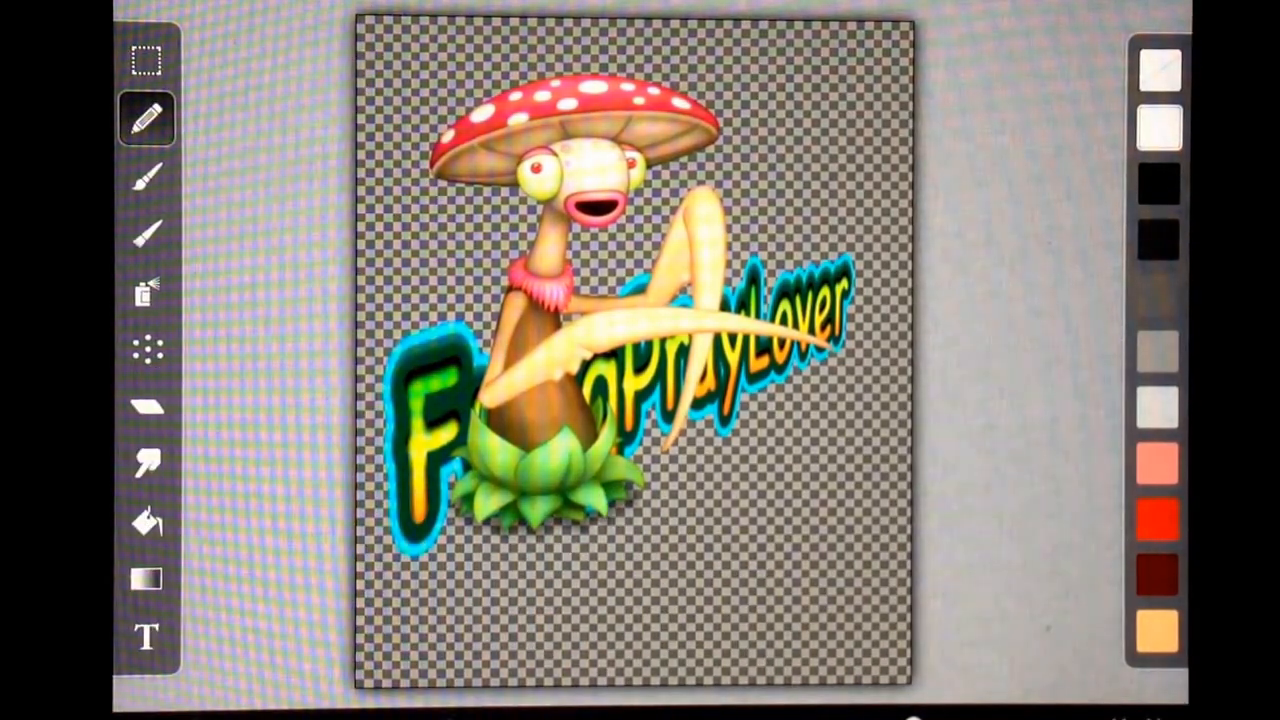
# - Scale the glowing sign larger across the lower canvas with the arm in front and apply
pyautogui.click(146, 408)
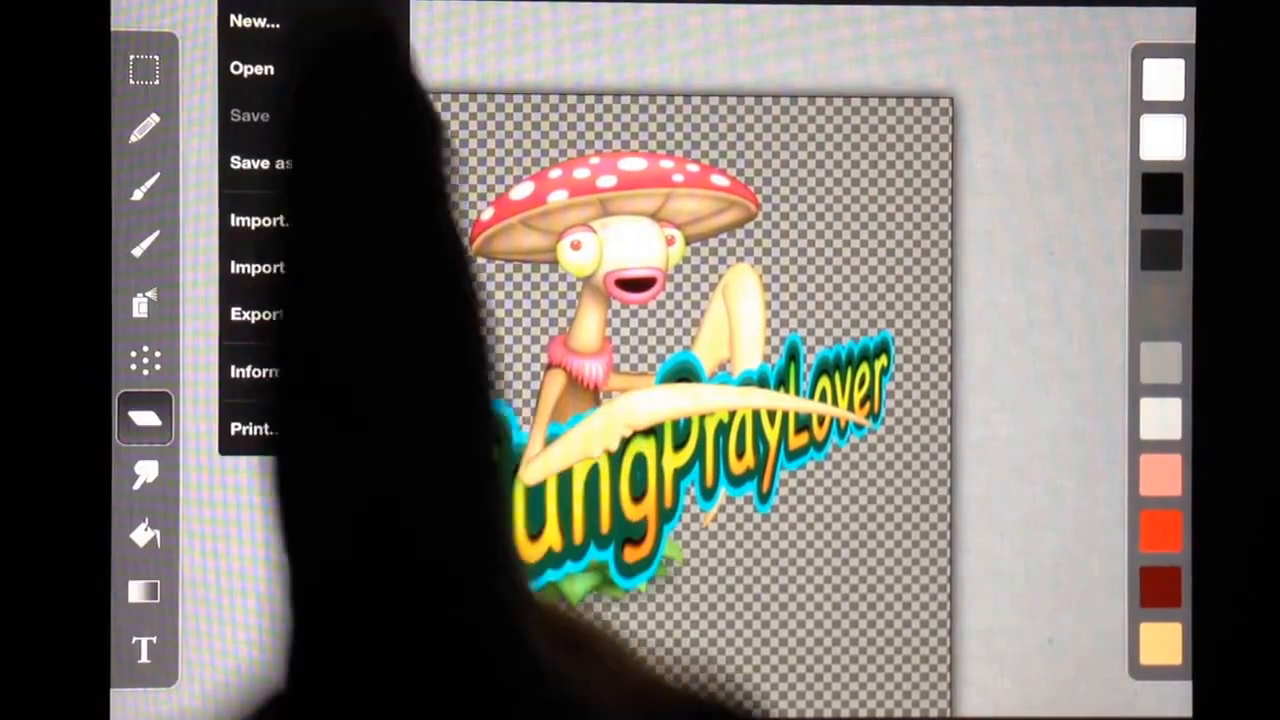
# - Export the composed monster-and-sign picture as a PNG to Photos
pyautogui.click(252, 314)
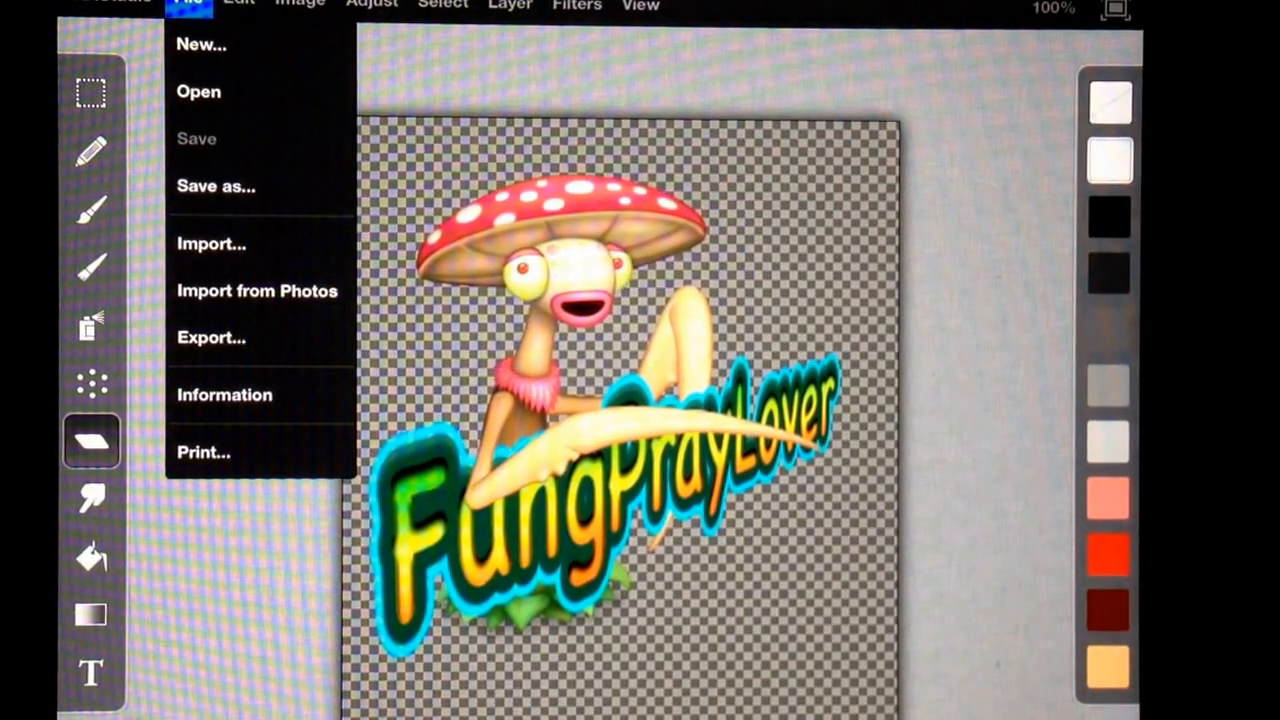
pyautogui.click(600, 400)
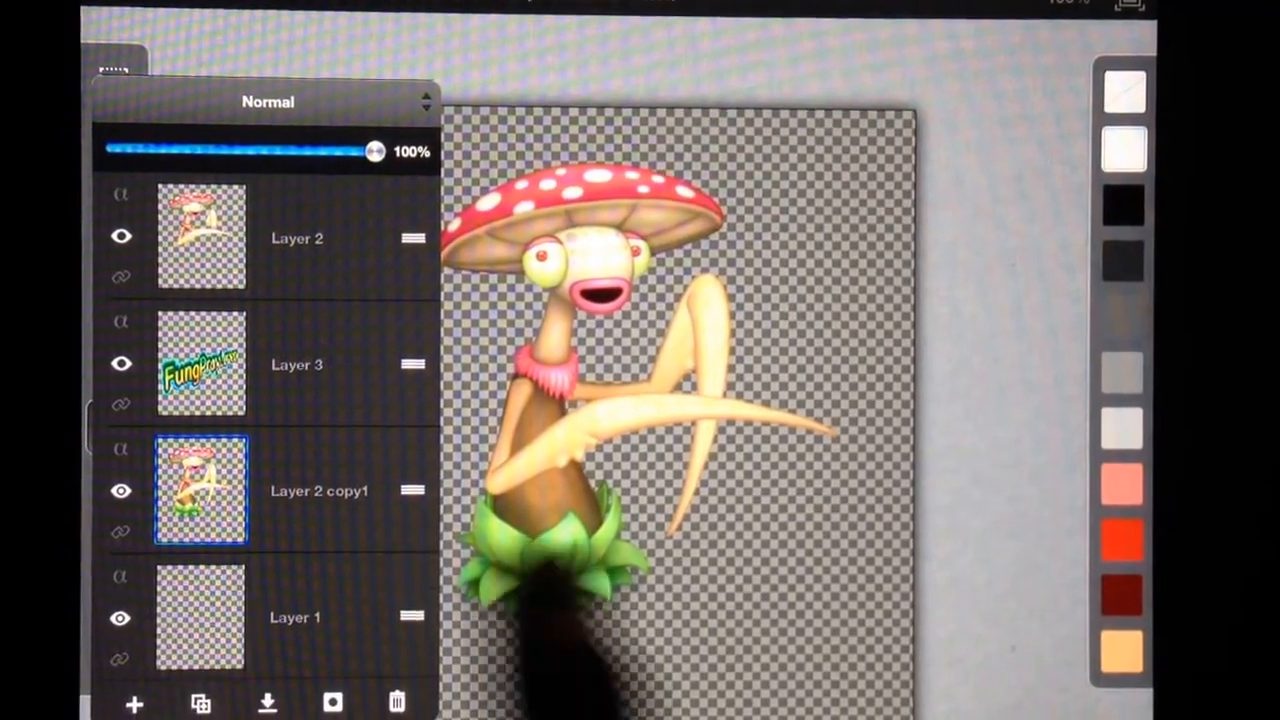
# - Export a body-only version of the monster, sign lettering hidden, to Photos
pyautogui.click(250, 4)
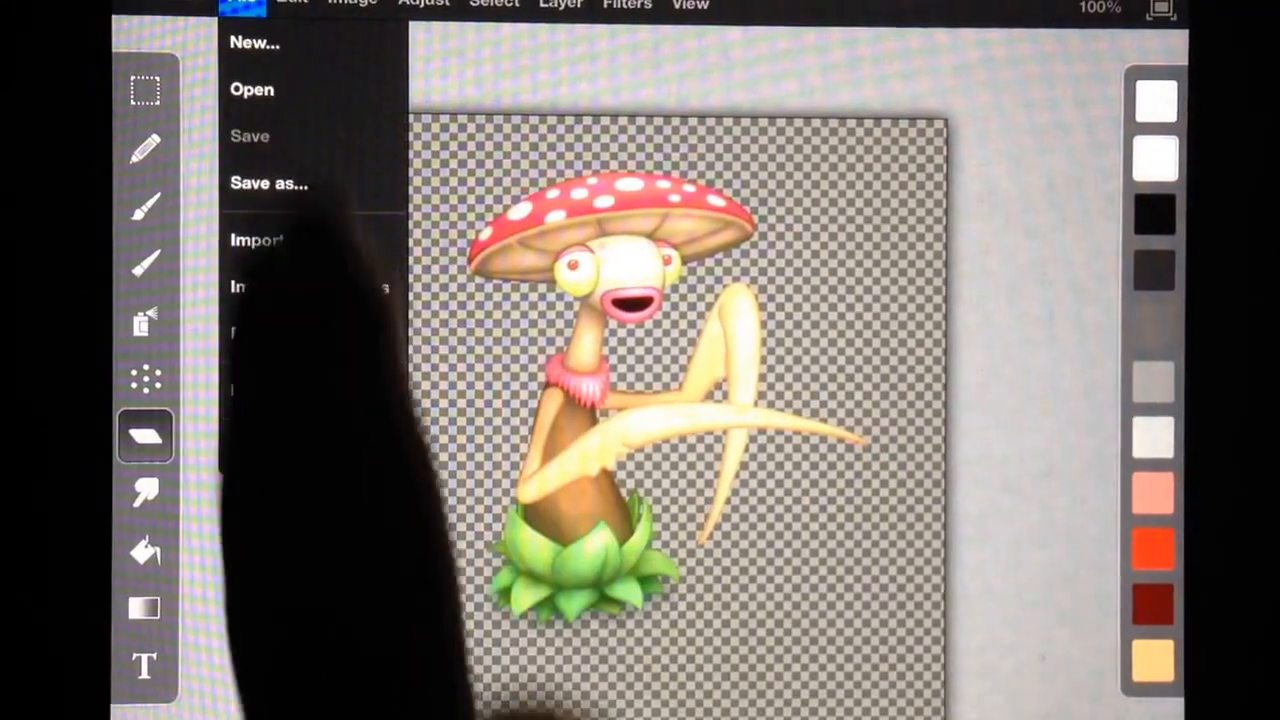
pyautogui.click(218, 334)
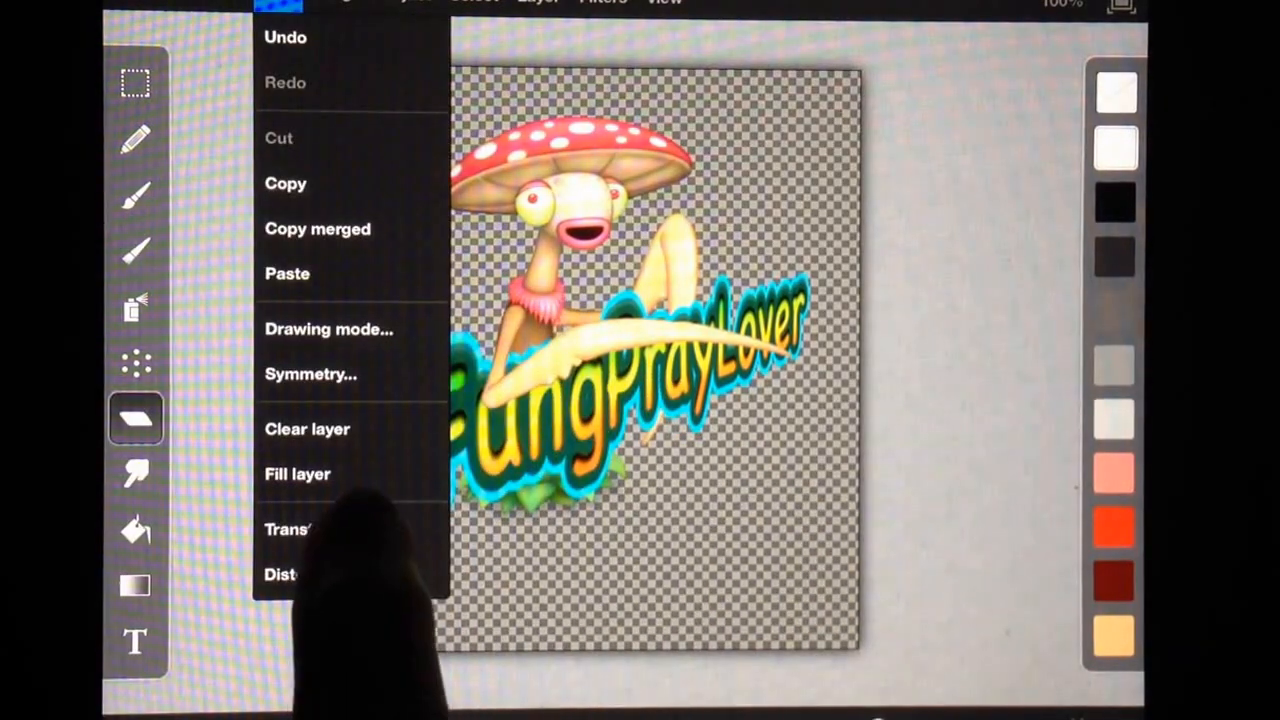
# - Show the Move/Scale/Rotate transform choices for the current monster layer
pyautogui.click(332, 528)
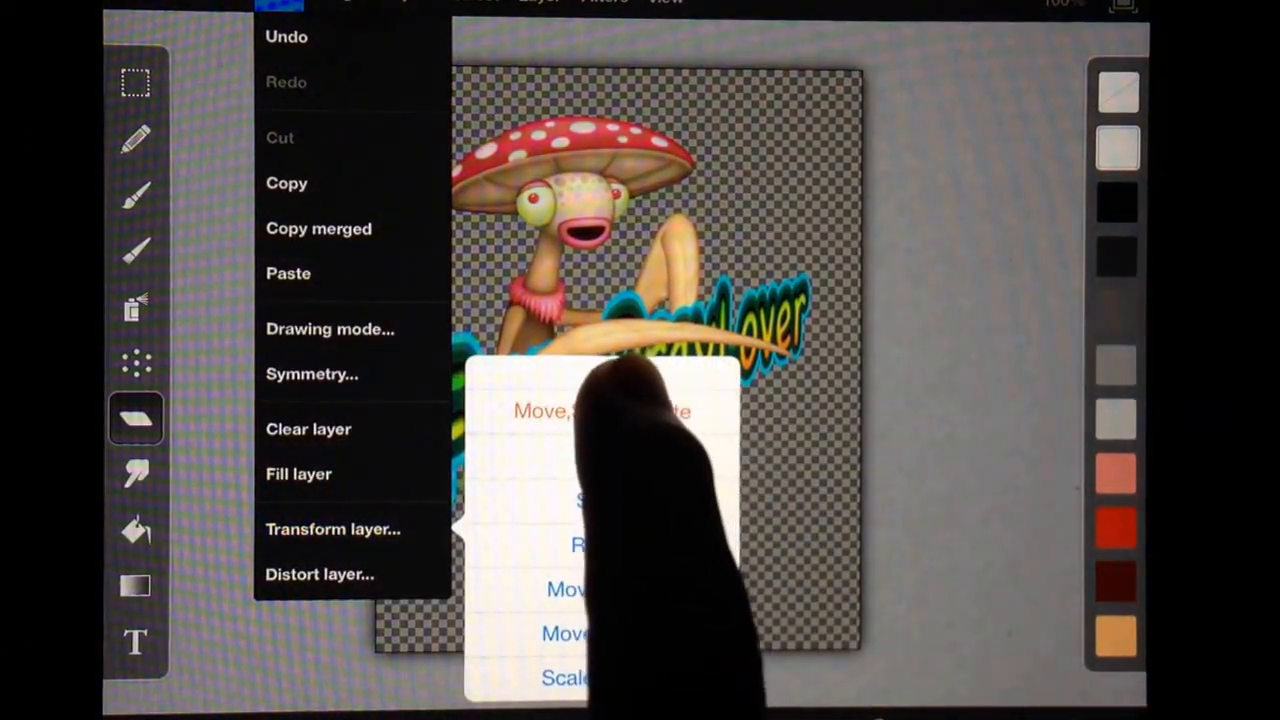